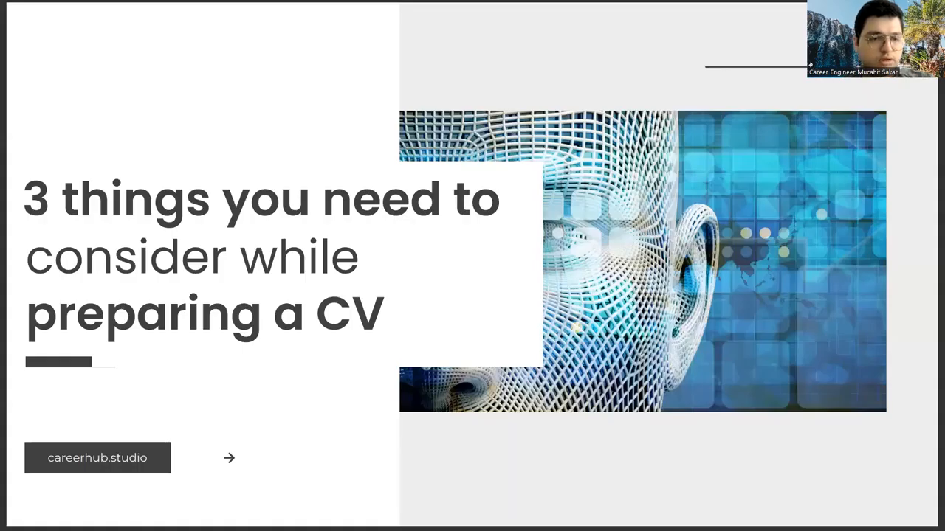
pyautogui.moveTo(806, 272)
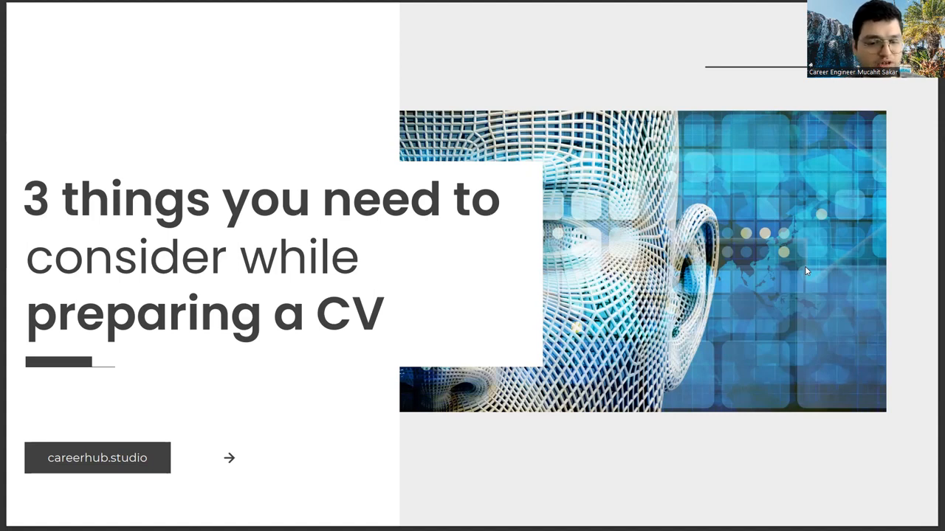
# Step: Advance from the CV title slide to the '1) Motivation Letter' slide and narrate
pyautogui.press('Right')
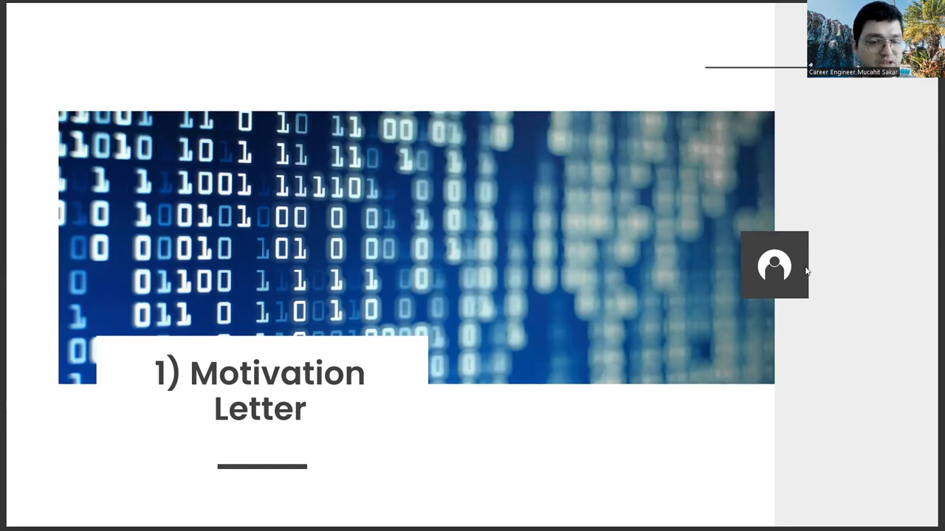
# Step: Advance through the '2) References' slide to the '3) Social Media' slide
pyautogui.press('Right')
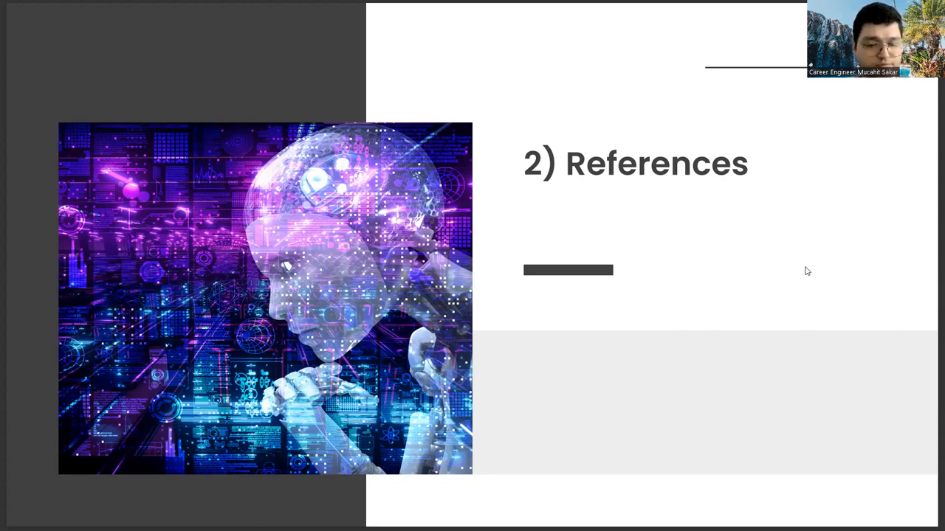
pyautogui.press('right')
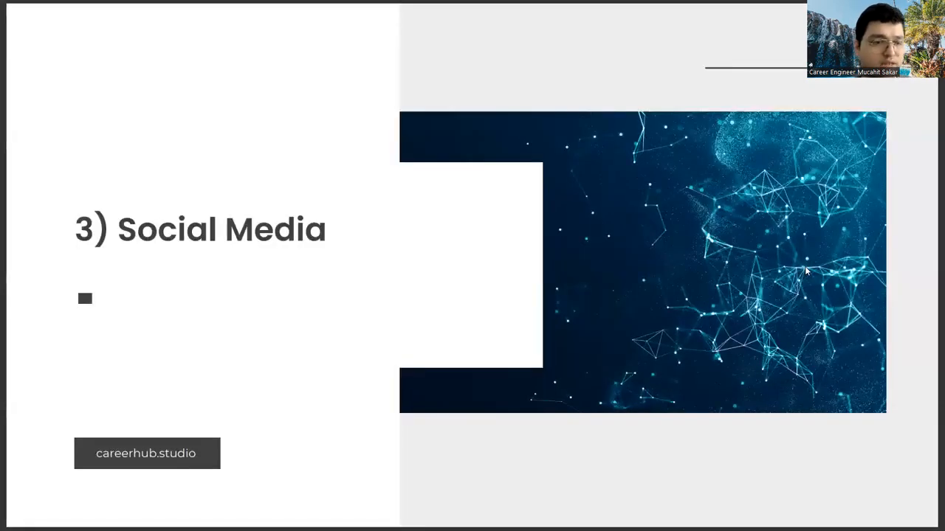